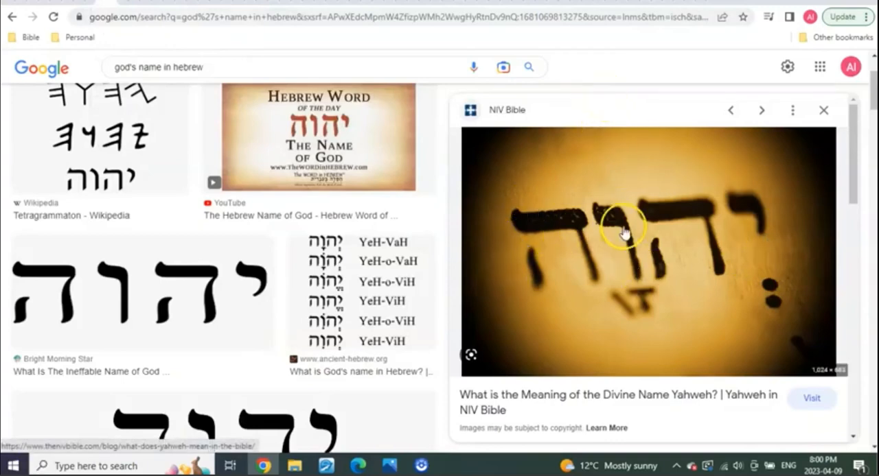
{"action": "mouse_move", "coordinate": [582, 237]}
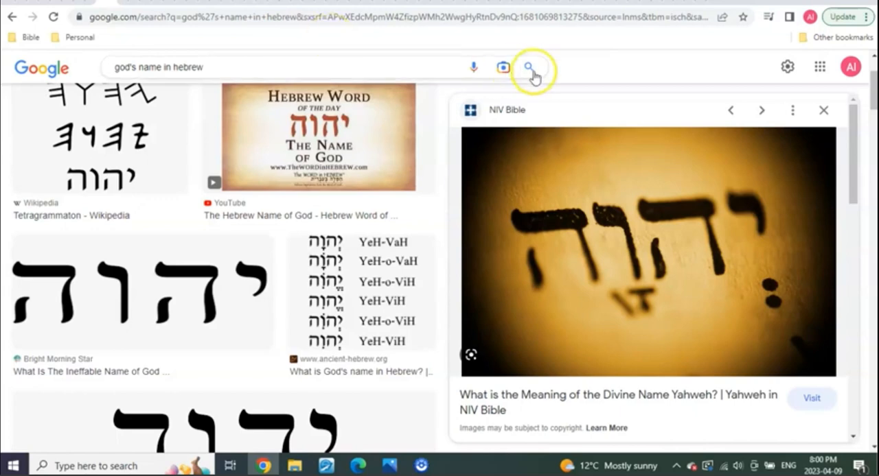
{"action": "mouse_move", "coordinate": [598, 82]}
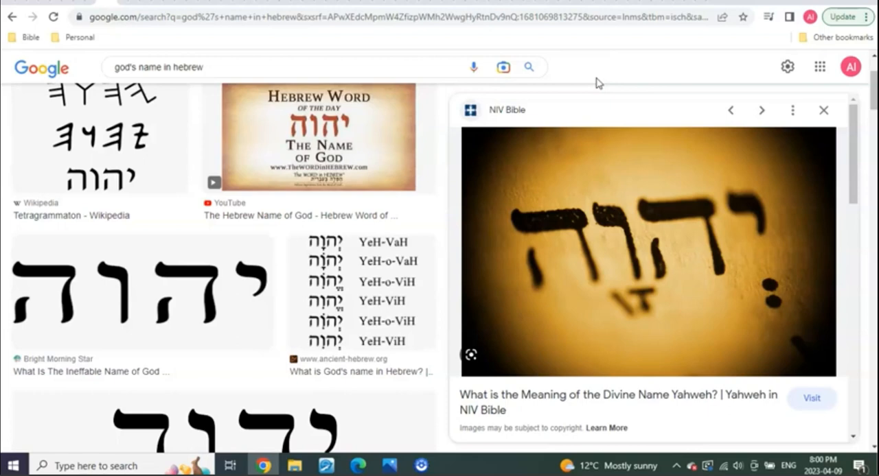
{"action": "mouse_move", "coordinate": [638, 131]}
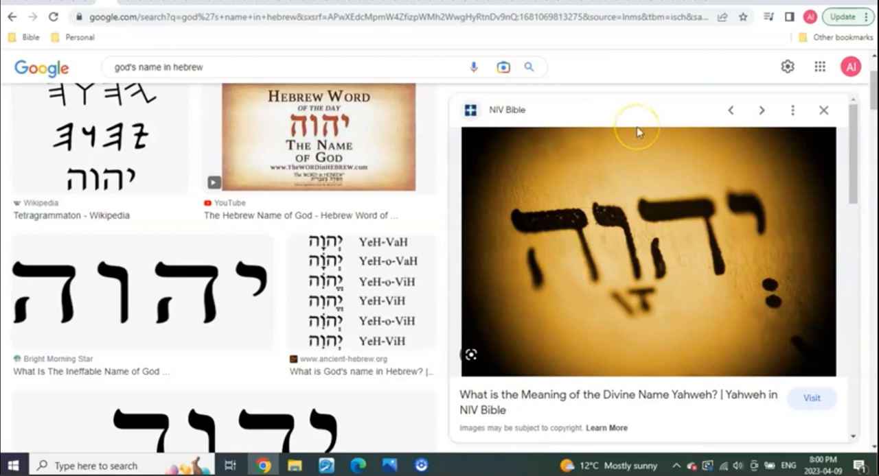
{"action": "mouse_move", "coordinate": [171, 45]}
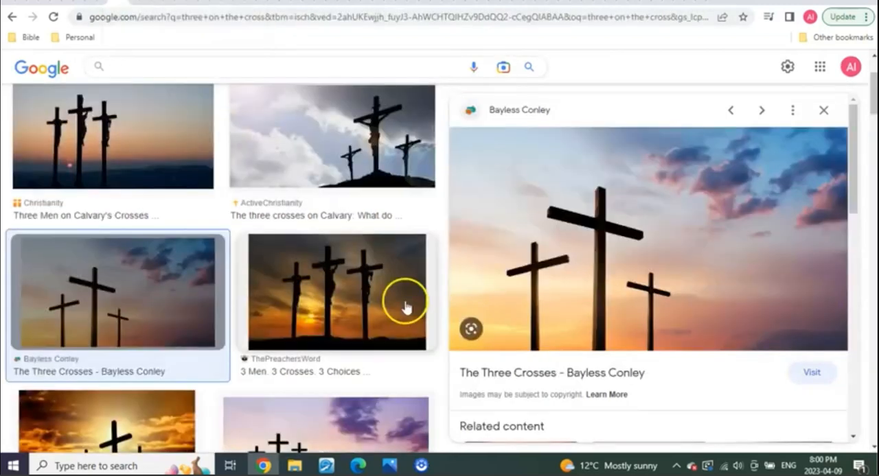
{"action": "mouse_move", "coordinate": [688, 393]}
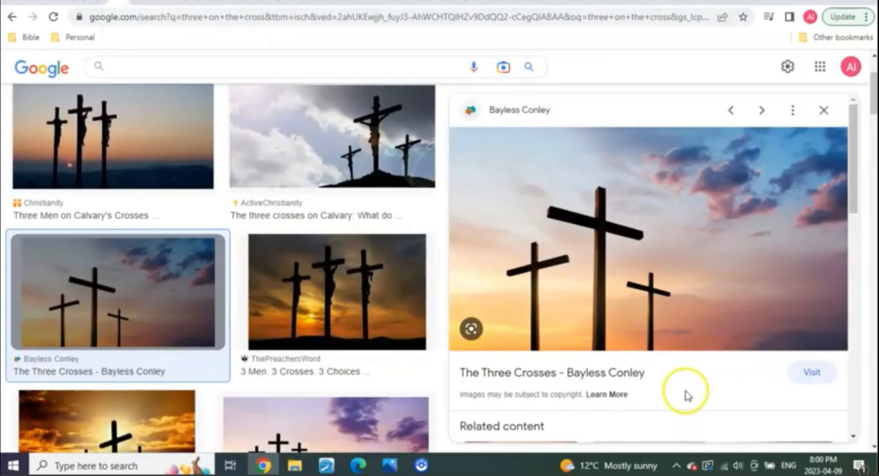
{"action": "mouse_move", "coordinate": [688, 395]}
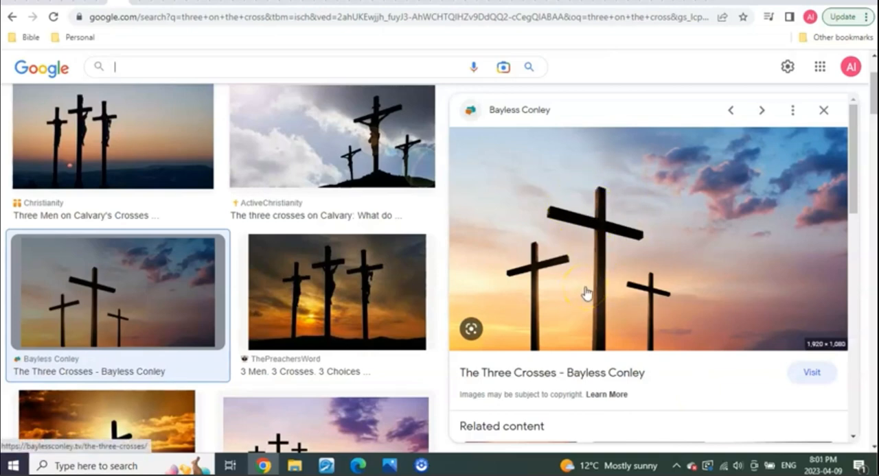
{"action": "mouse_move", "coordinate": [559, 213]}
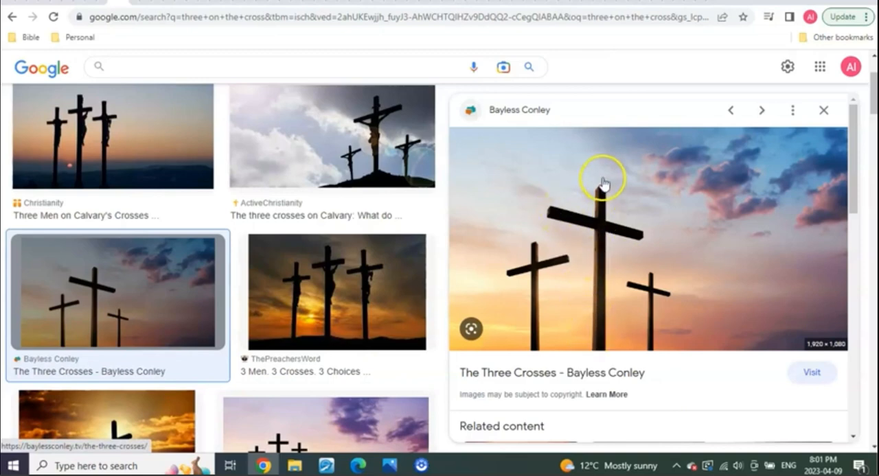
{"action": "mouse_move", "coordinate": [601, 241]}
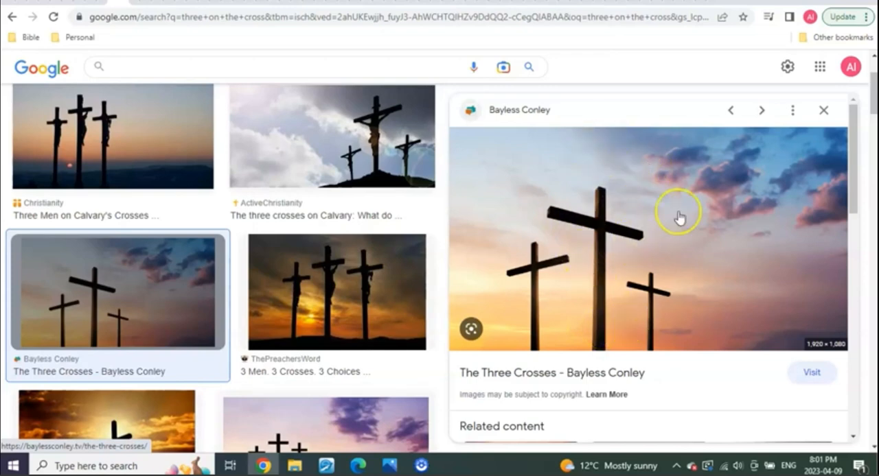
{"action": "mouse_move", "coordinate": [681, 216]}
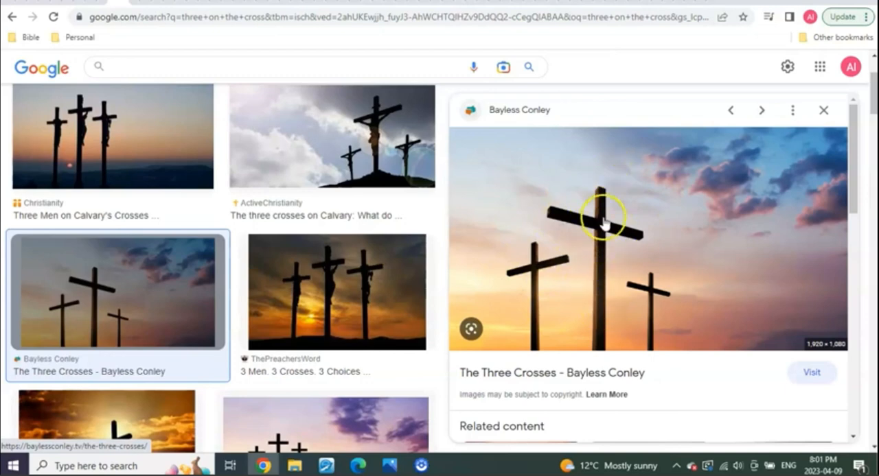
{"action": "mouse_move", "coordinate": [605, 297]}
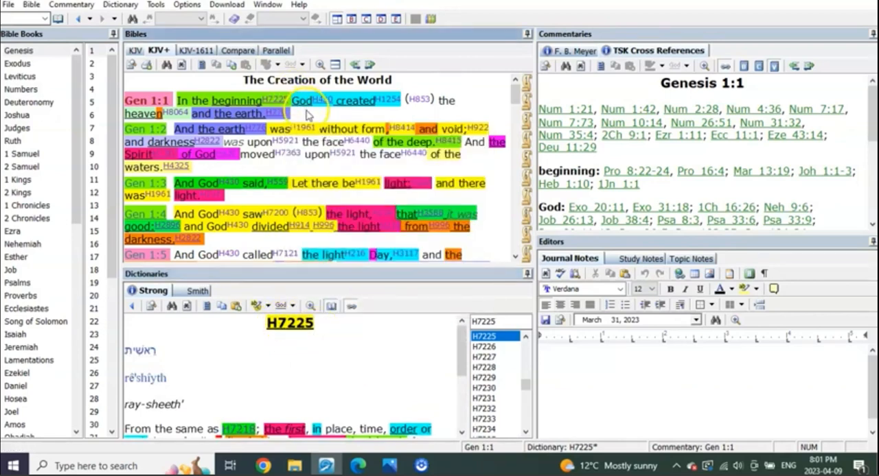
{"action": "mouse_move", "coordinate": [357, 375]}
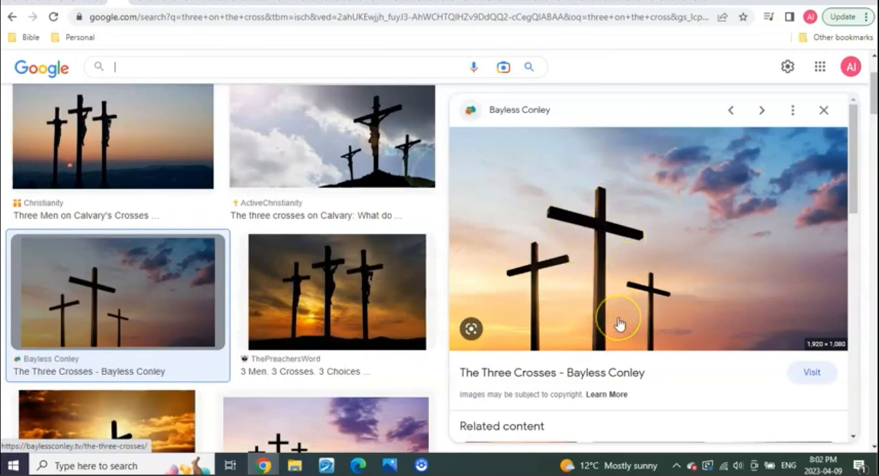
{"action": "mouse_move", "coordinate": [505, 256]}
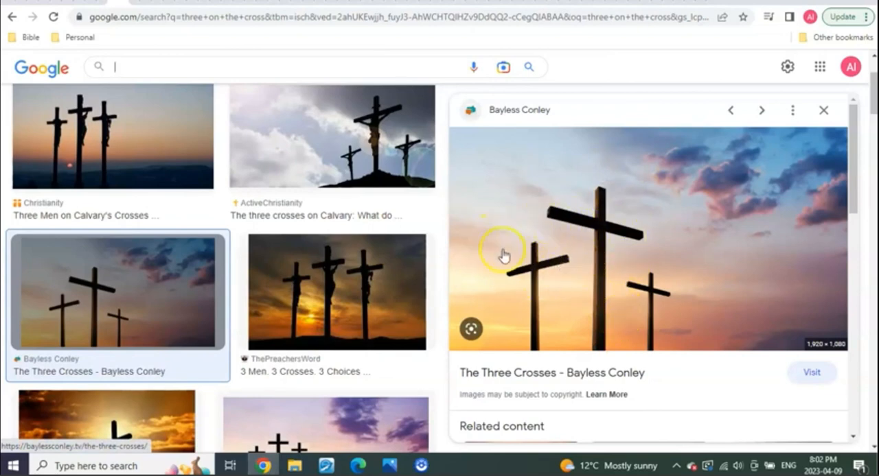
{"action": "mouse_move", "coordinate": [513, 280]}
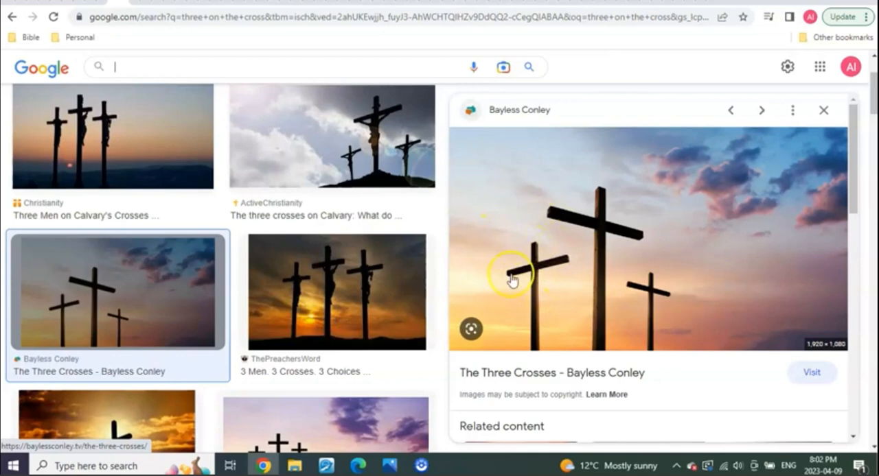
{"action": "mouse_move", "coordinate": [523, 242]}
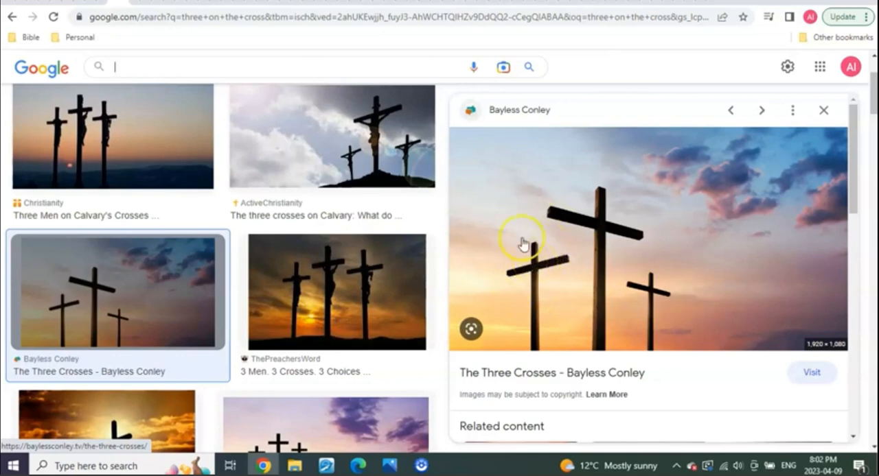
{"action": "mouse_move", "coordinate": [546, 278]}
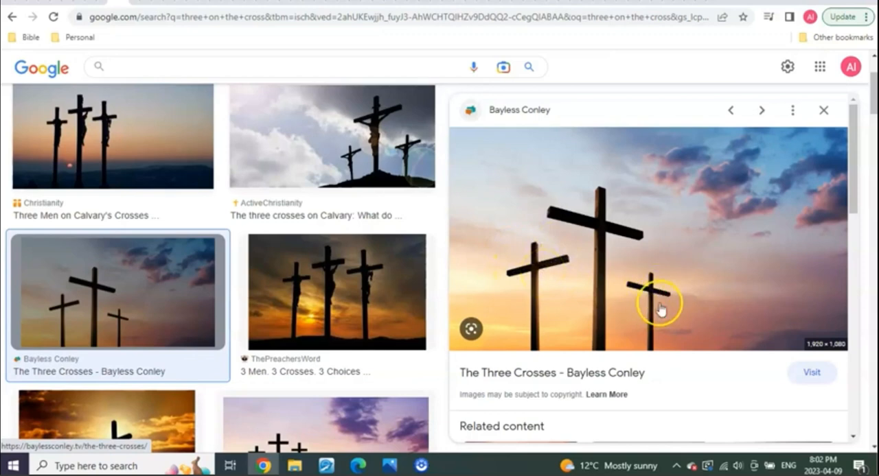
{"action": "mouse_move", "coordinate": [631, 258]}
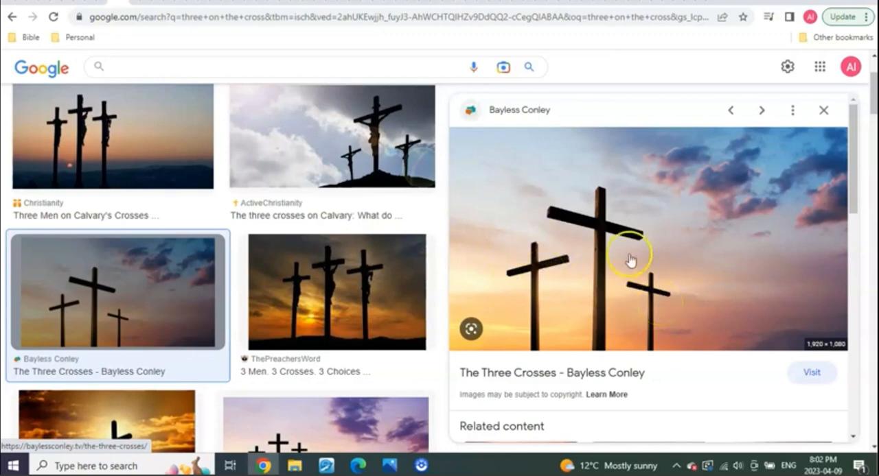
{"action": "mouse_move", "coordinate": [604, 267]}
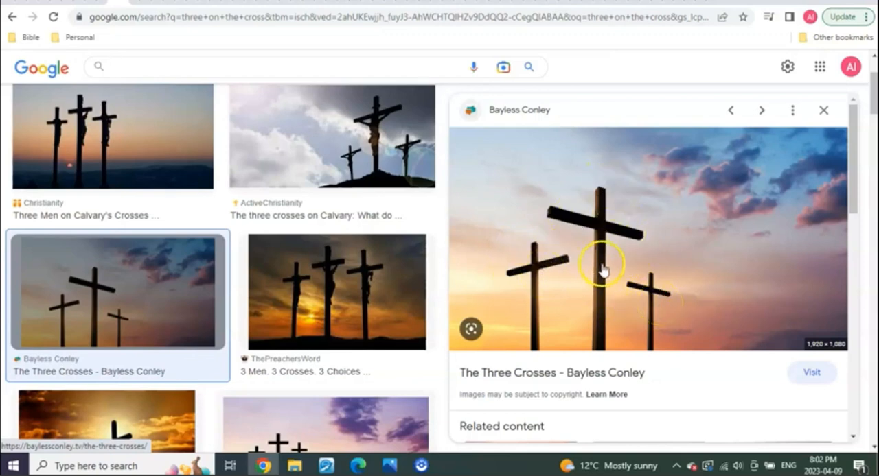
{"action": "mouse_move", "coordinate": [630, 308]}
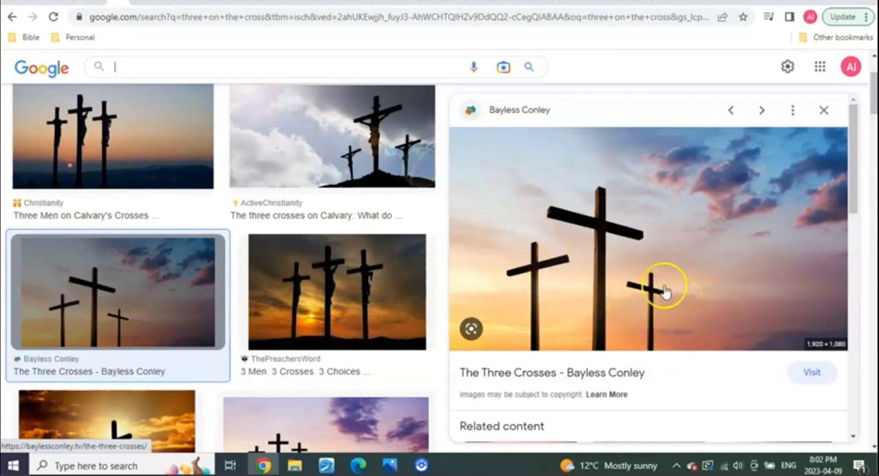
{"action": "mouse_move", "coordinate": [633, 296]}
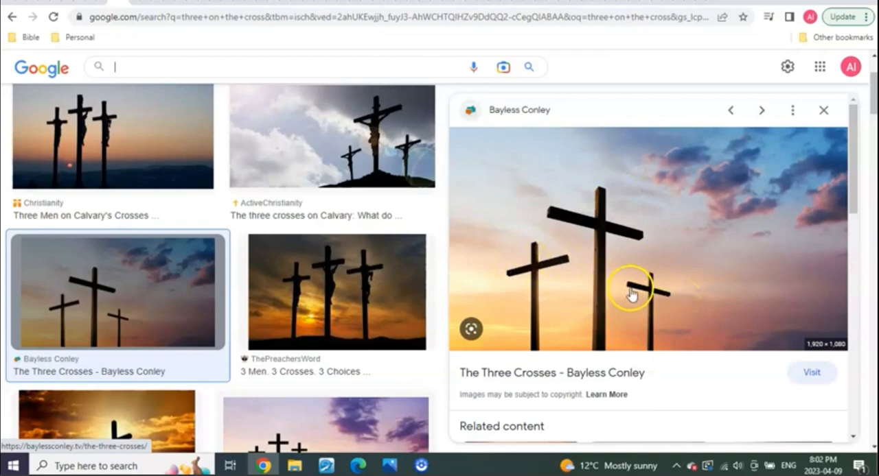
{"action": "mouse_move", "coordinate": [678, 300]}
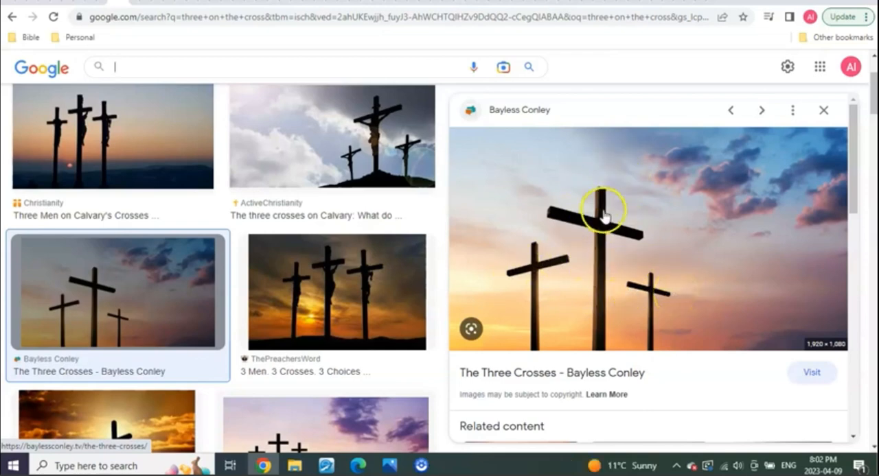
{"action": "mouse_move", "coordinate": [609, 265]}
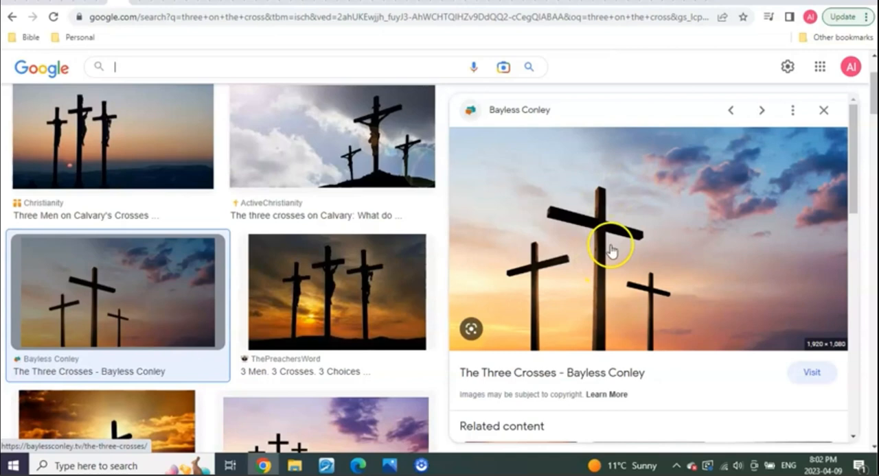
{"action": "mouse_move", "coordinate": [550, 244]}
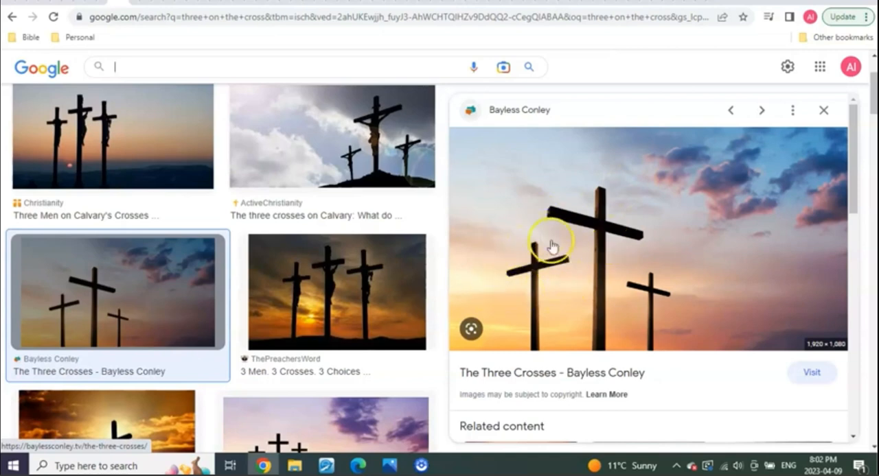
{"action": "mouse_move", "coordinate": [524, 293]}
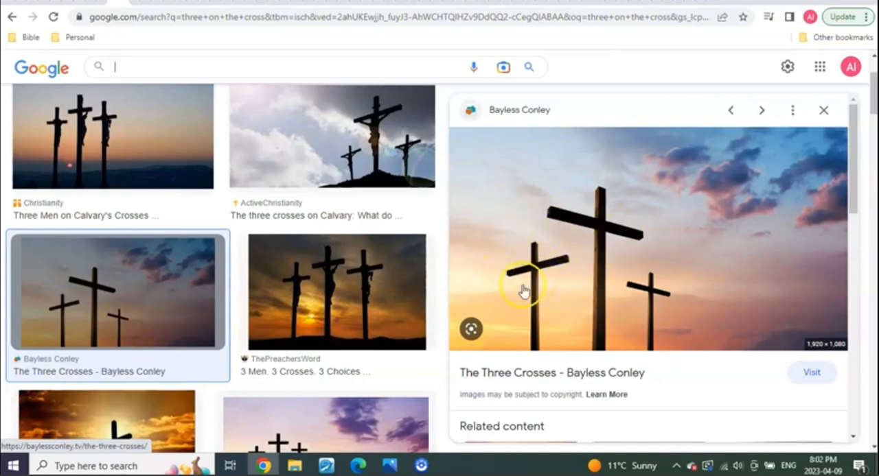
{"action": "mouse_move", "coordinate": [539, 289]}
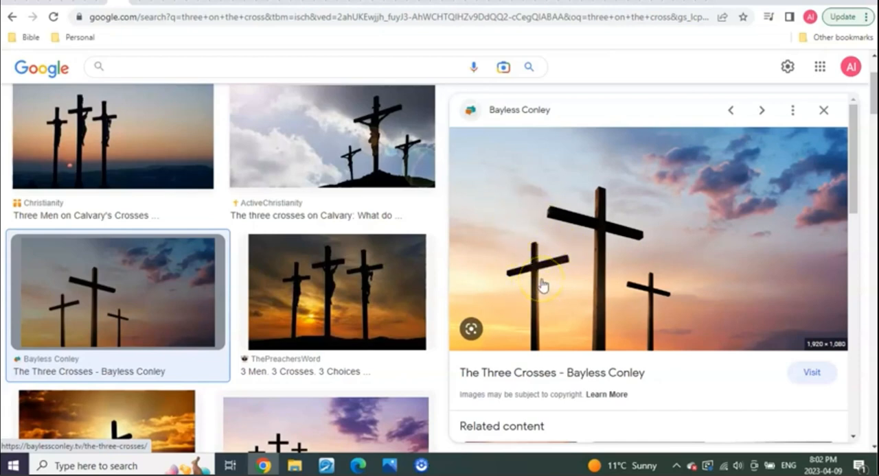
{"action": "mouse_move", "coordinate": [537, 280]}
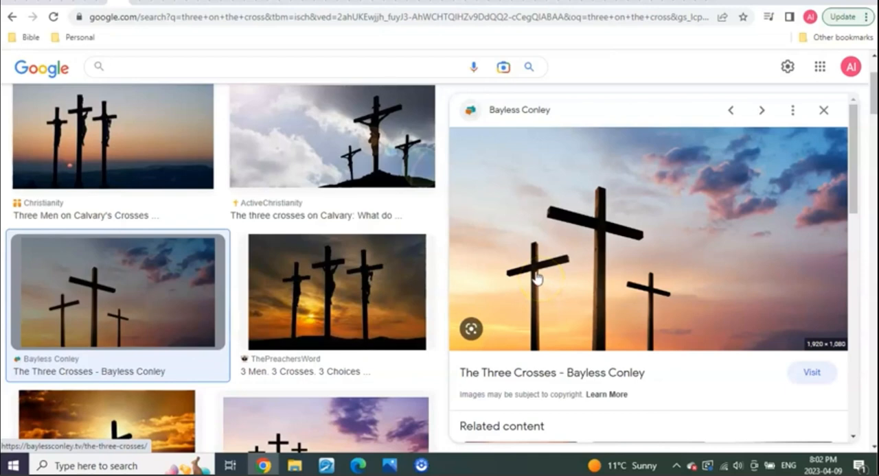
{"action": "mouse_move", "coordinate": [544, 273]}
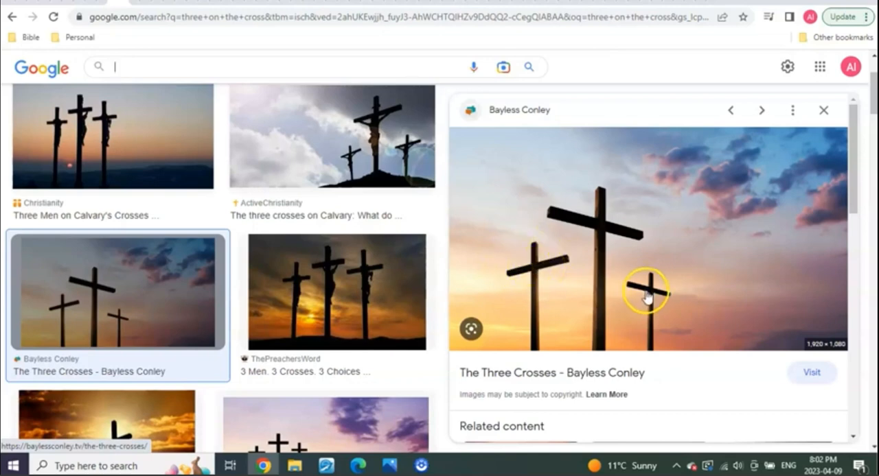
{"action": "mouse_move", "coordinate": [573, 287]}
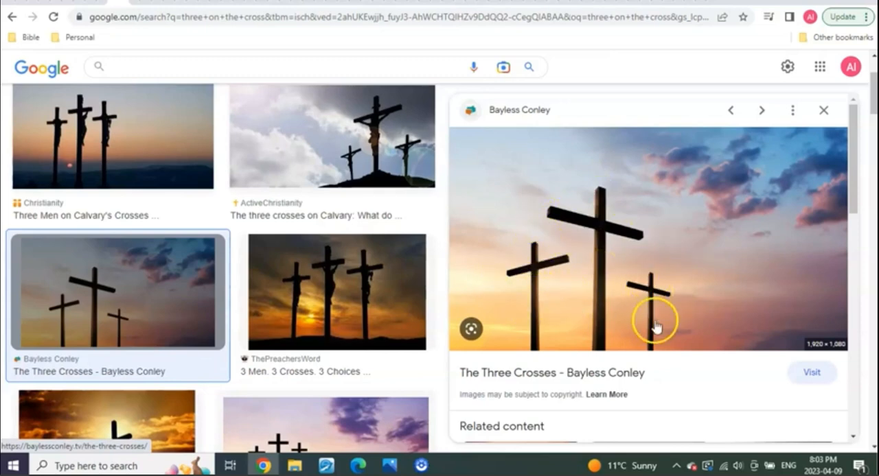
{"action": "mouse_move", "coordinate": [670, 306]}
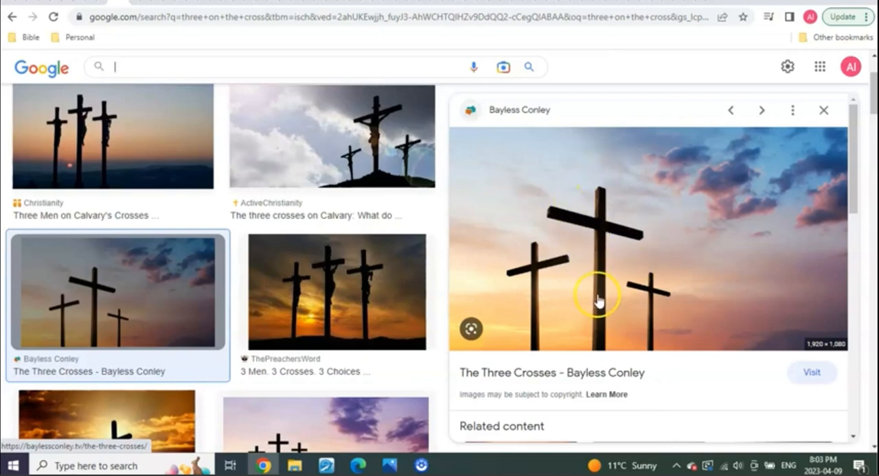
{"action": "mouse_move", "coordinate": [584, 291]}
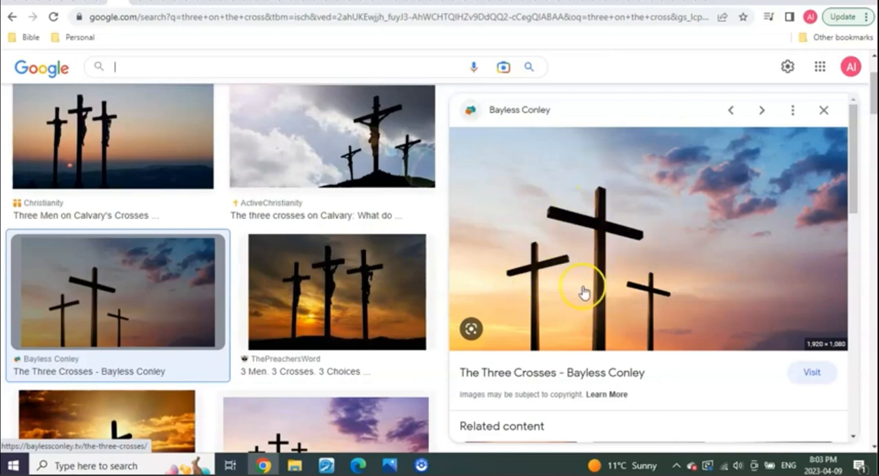
{"action": "mouse_move", "coordinate": [541, 297]}
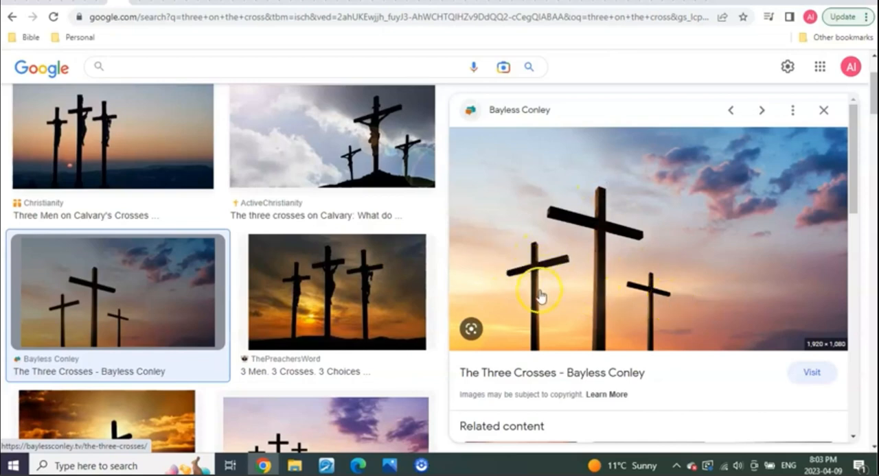
{"action": "mouse_move", "coordinate": [657, 313]}
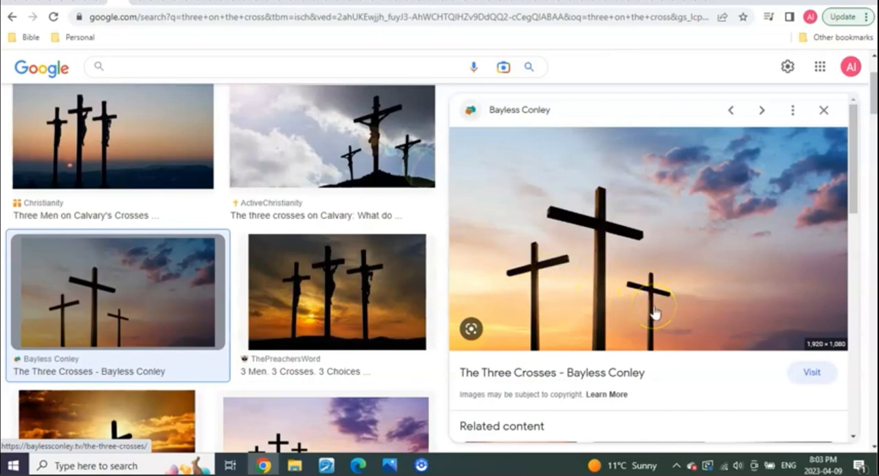
{"action": "mouse_move", "coordinate": [606, 281]}
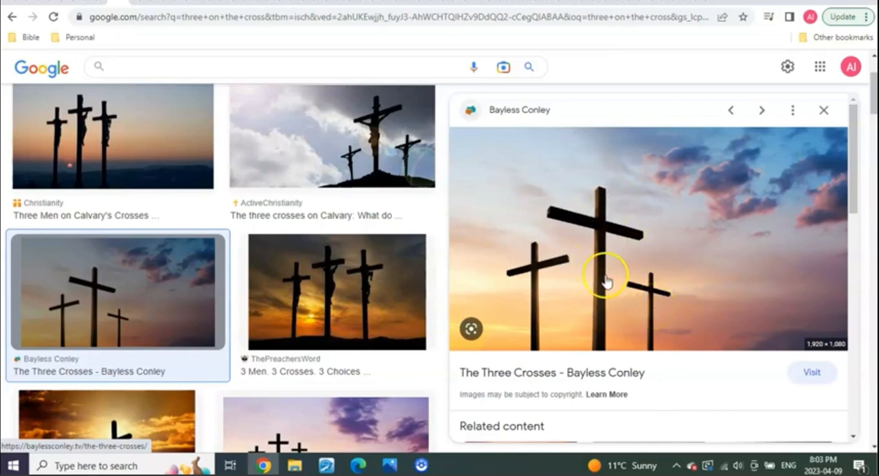
{"action": "mouse_move", "coordinate": [613, 268]}
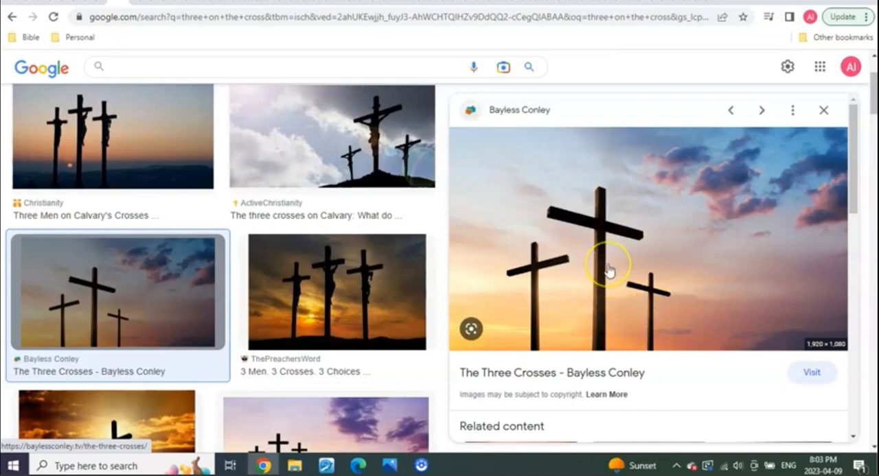
{"action": "mouse_move", "coordinate": [600, 264]}
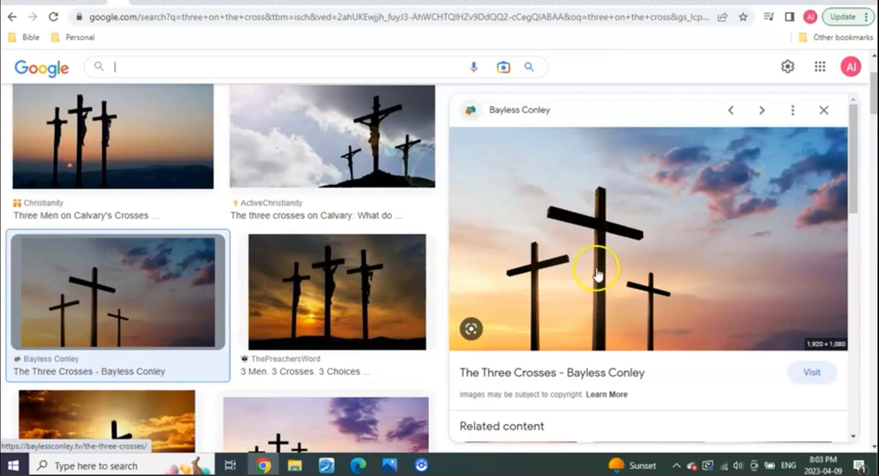
{"action": "mouse_move", "coordinate": [609, 261]}
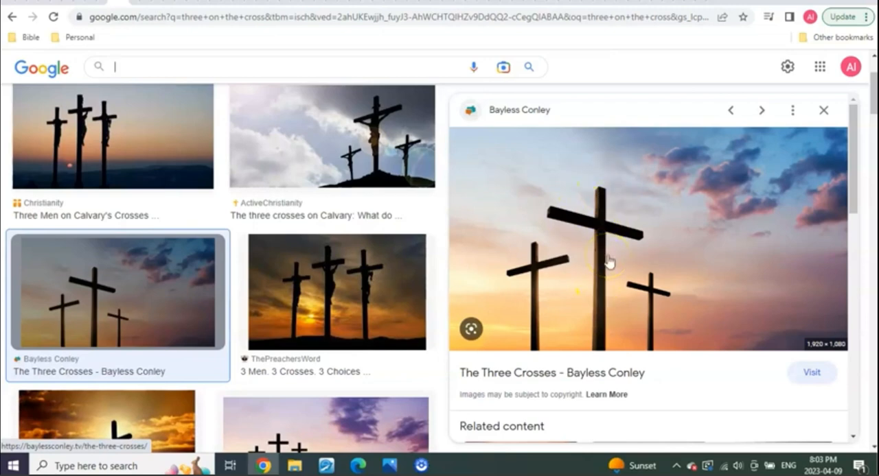
{"action": "mouse_move", "coordinate": [541, 268]}
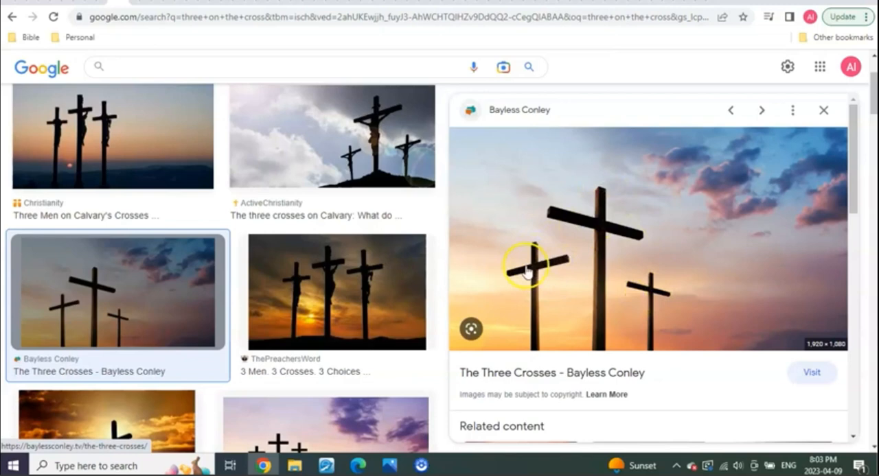
{"action": "mouse_move", "coordinate": [610, 268]}
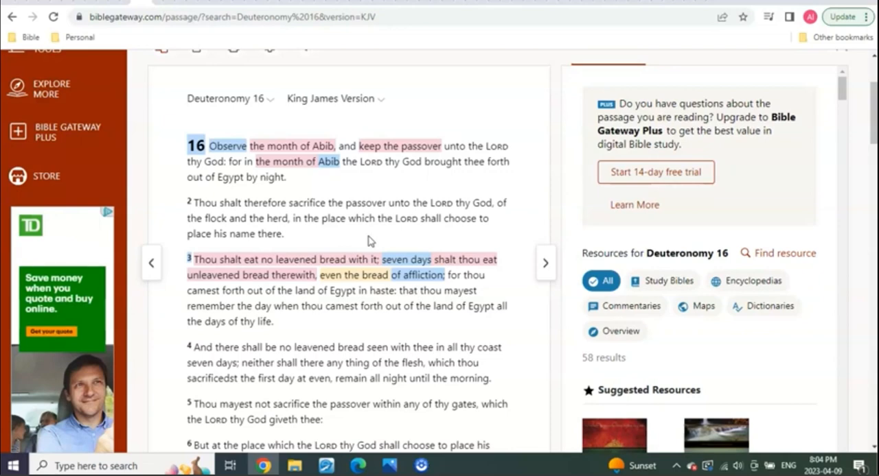
{"action": "scroll", "scroll_direction": "down", "scroll_amount": 3}
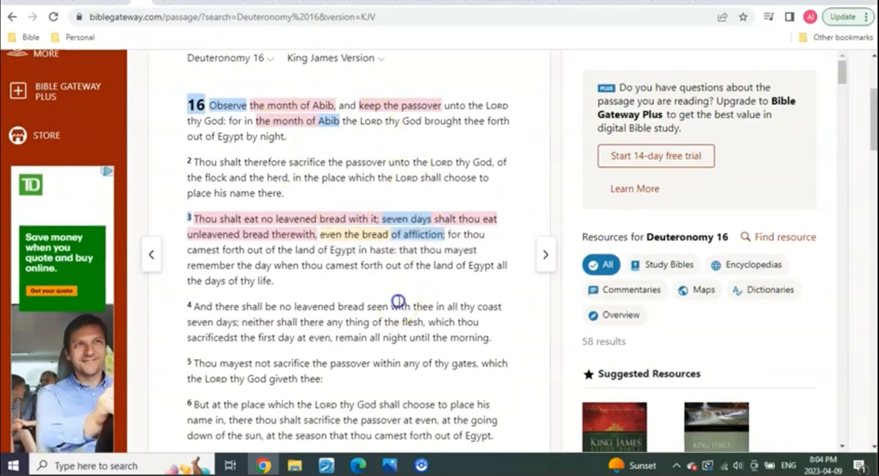
{"action": "scroll", "scroll_direction": "down", "scroll_amount": 3}
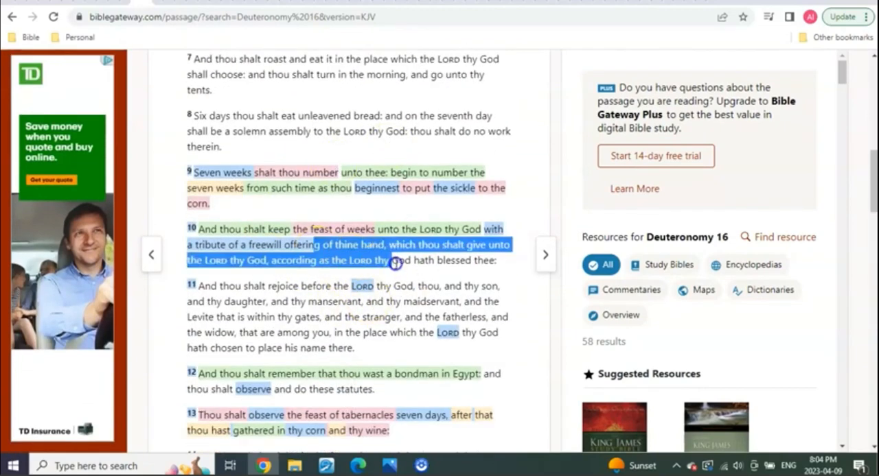
{"action": "scroll", "scroll_direction": "down", "scroll_amount": 3}
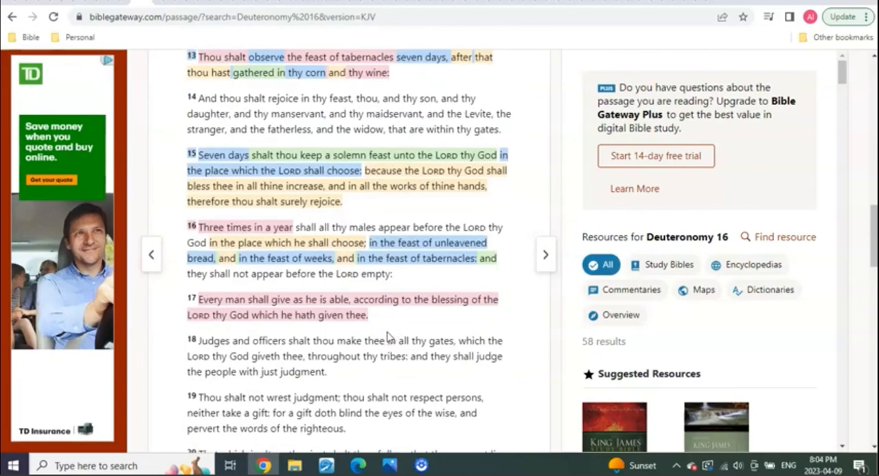
{"action": "scroll", "scroll_direction": "down", "scroll_amount": 3}
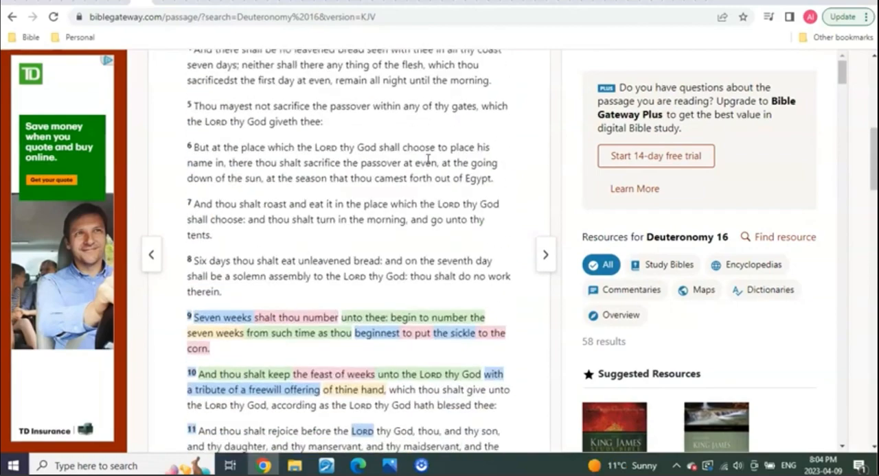
{"action": "scroll", "scroll_direction": "down", "scroll_amount": 3}
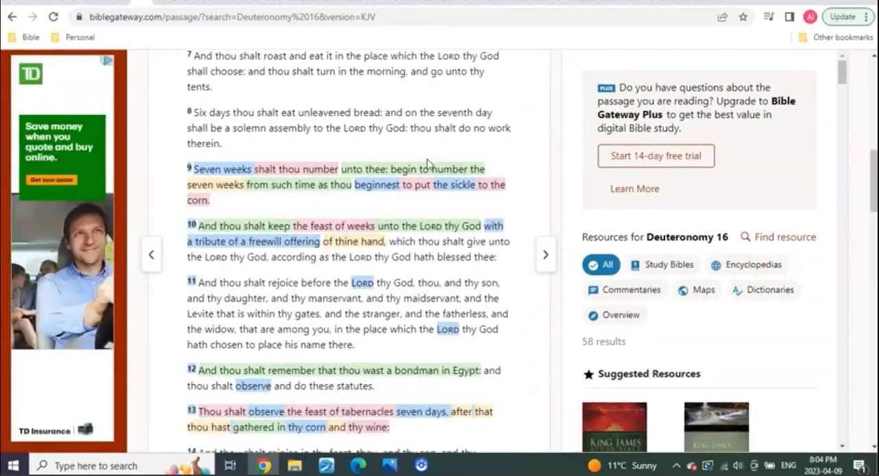
{"action": "scroll", "scroll_direction": "down", "scroll_amount": 3}
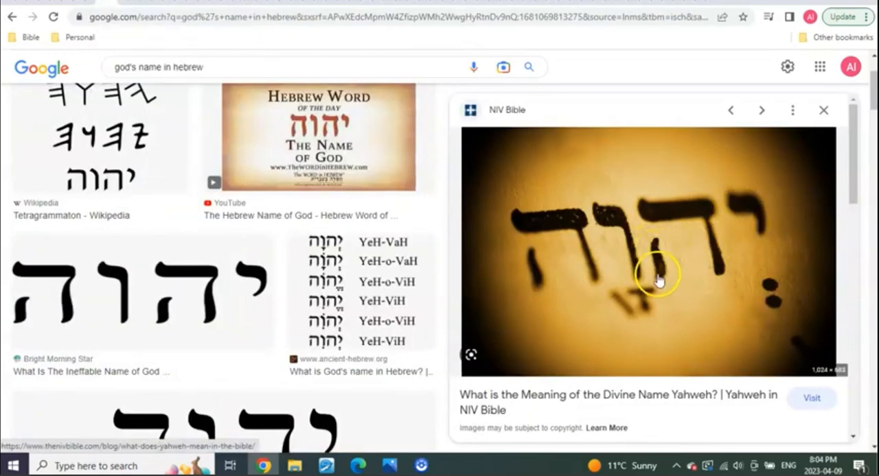
{"action": "mouse_move", "coordinate": [661, 247]}
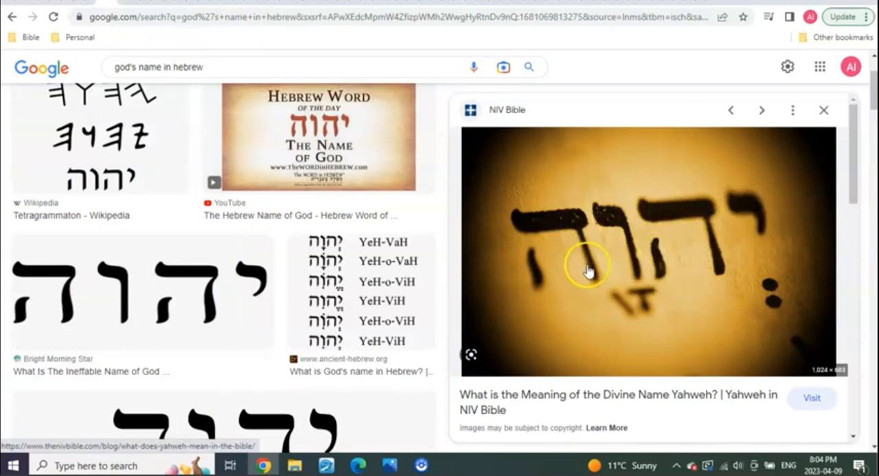
{"action": "mouse_move", "coordinate": [612, 230]}
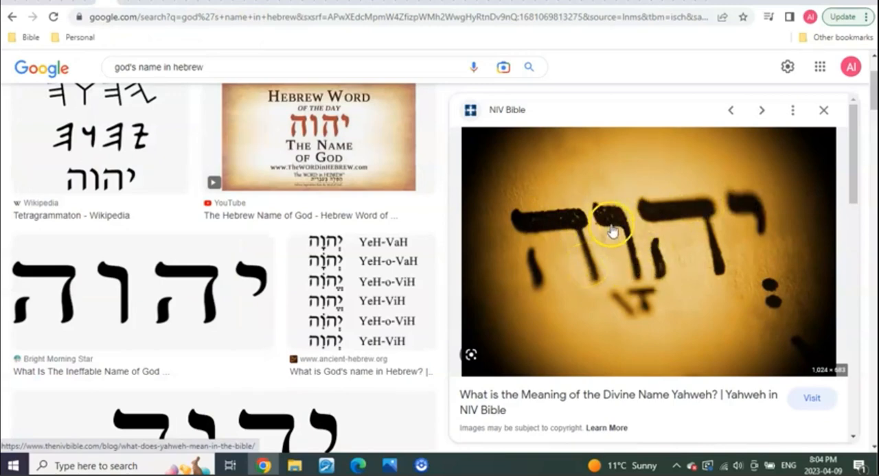
{"action": "mouse_move", "coordinate": [637, 260]}
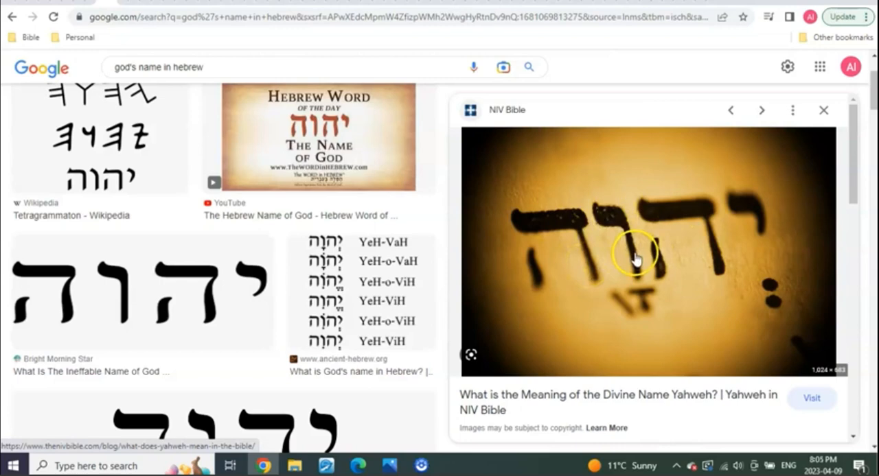
{"action": "mouse_move", "coordinate": [712, 264]}
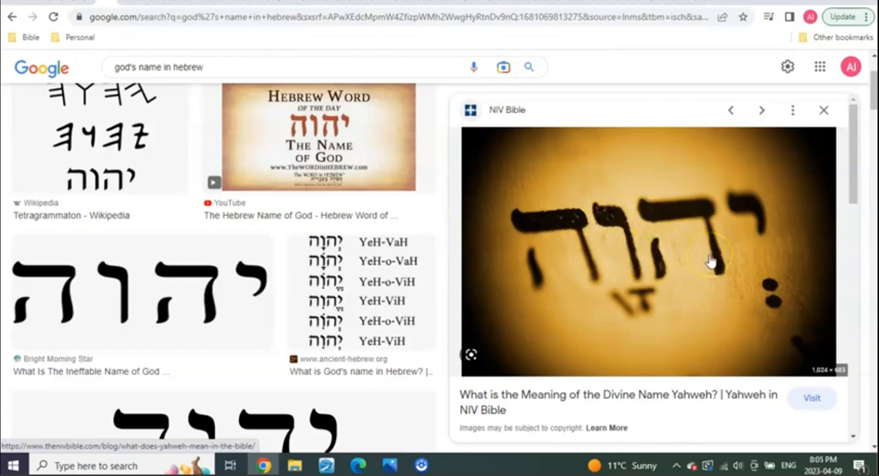
{"action": "mouse_move", "coordinate": [620, 220]}
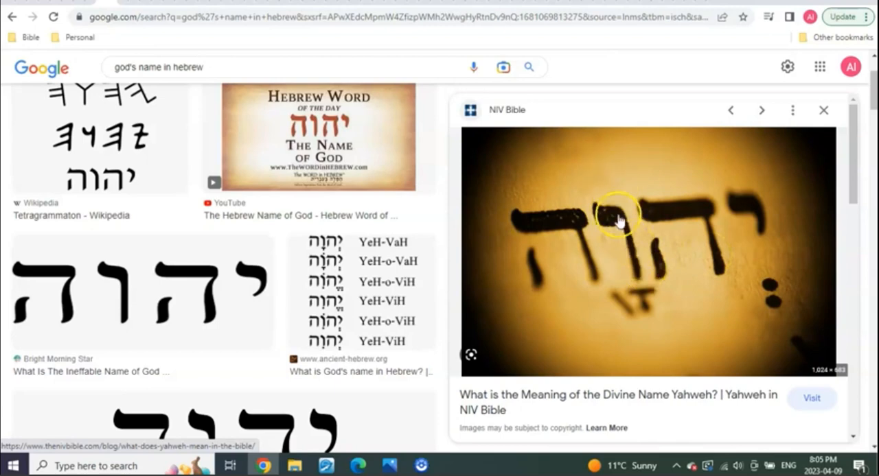
{"action": "mouse_move", "coordinate": [624, 247]}
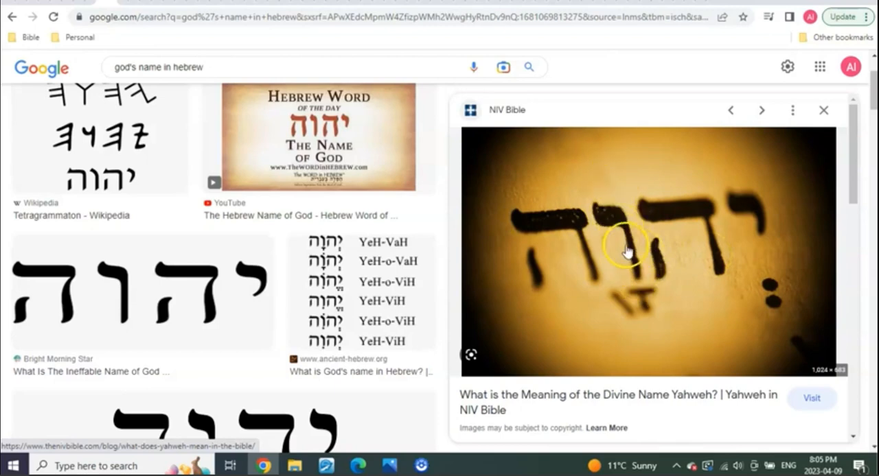
{"action": "mouse_move", "coordinate": [601, 167]}
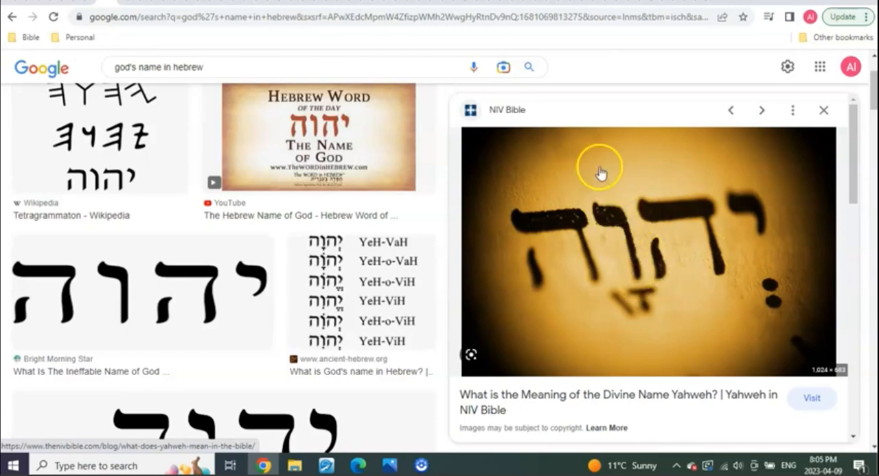
{"action": "mouse_move", "coordinate": [596, 89]}
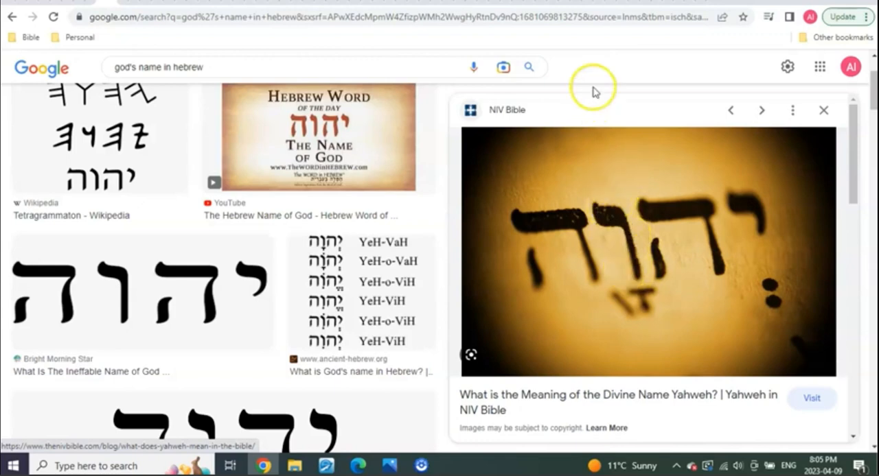
{"action": "mouse_move", "coordinate": [590, 81]}
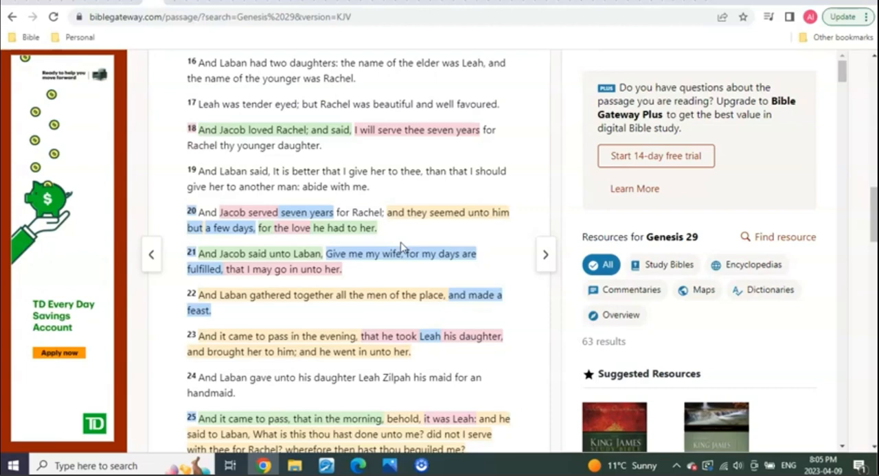
{"action": "mouse_move", "coordinate": [363, 380]}
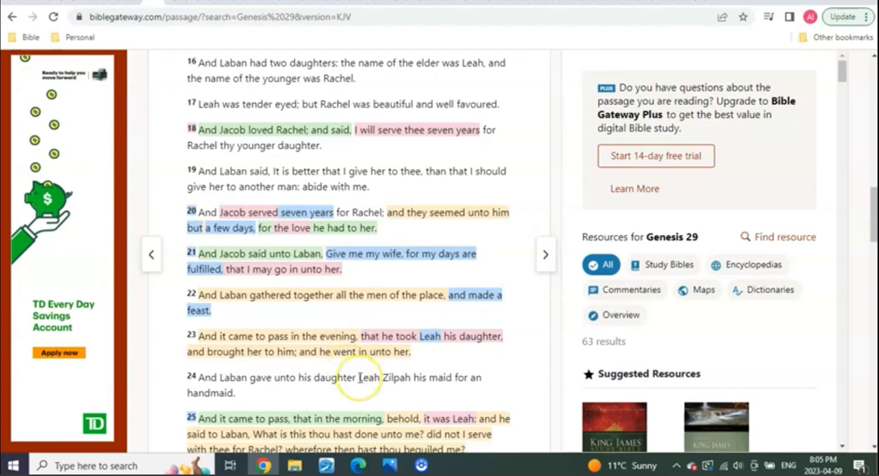